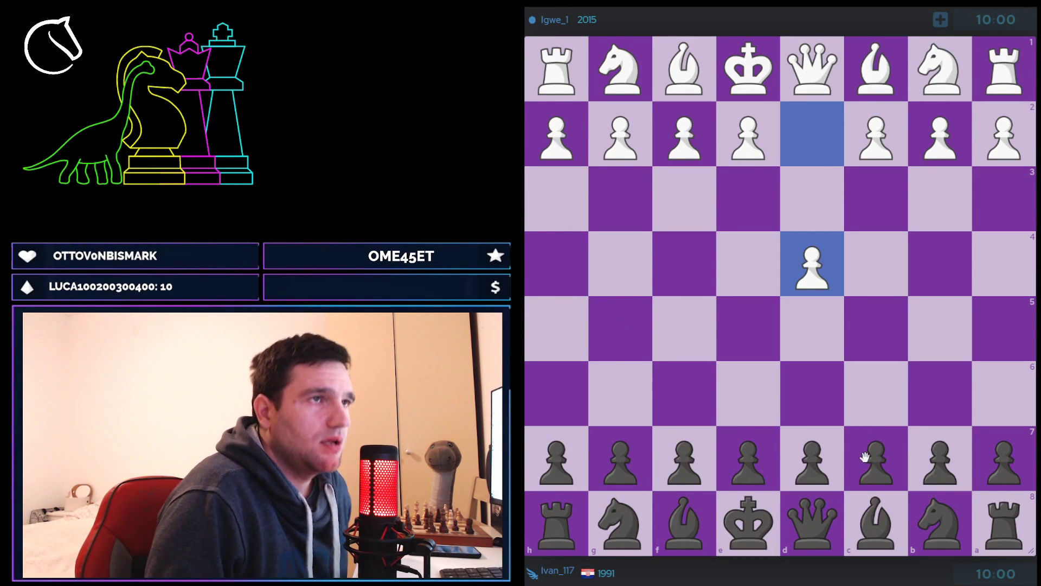
Step: Answer d4, Nf3 and Bf4 with ...Nf6, ...g6 and ...d6, lifting the f8 bishop
click(684, 394)
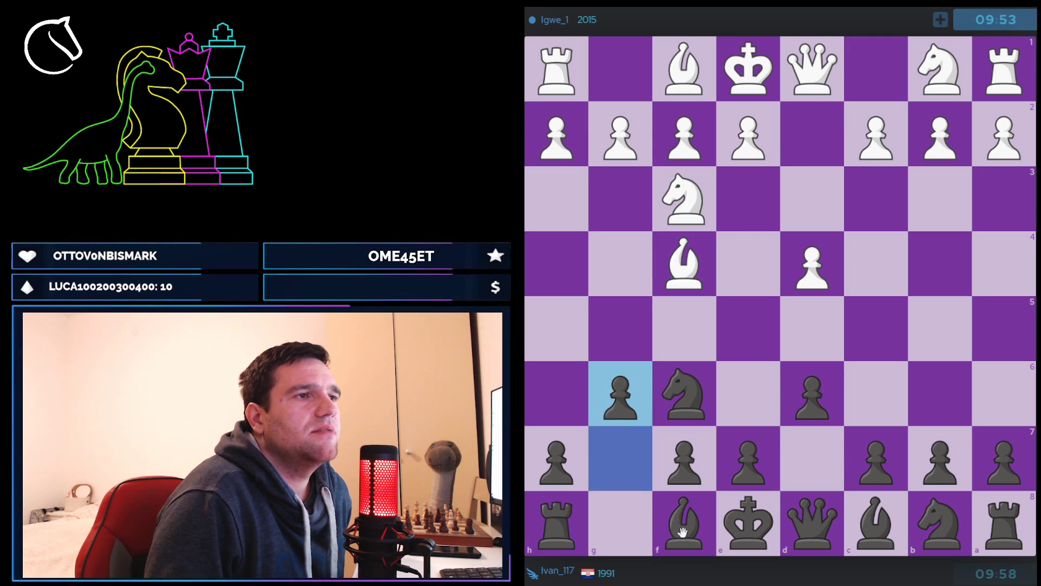
click(682, 524)
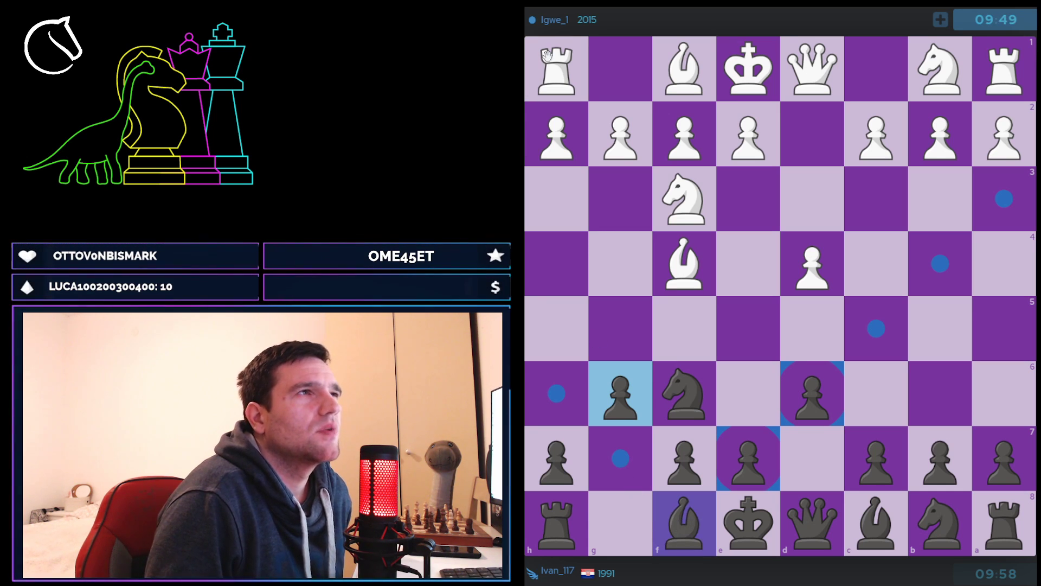
Step: Fianchetto the bishop to g7, then lift the f8 rook to reposition it
click(552, 20)
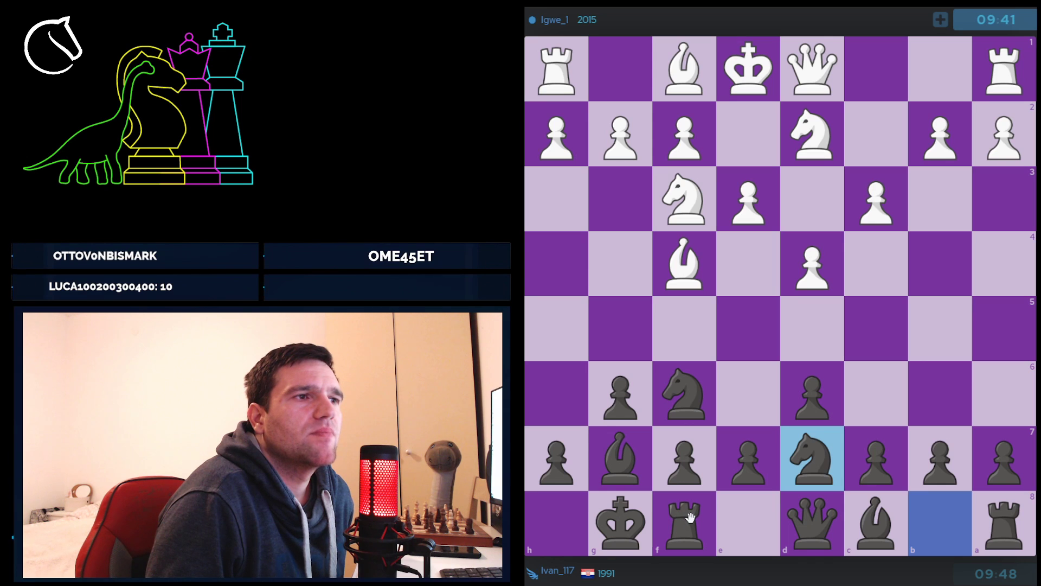
click(683, 524)
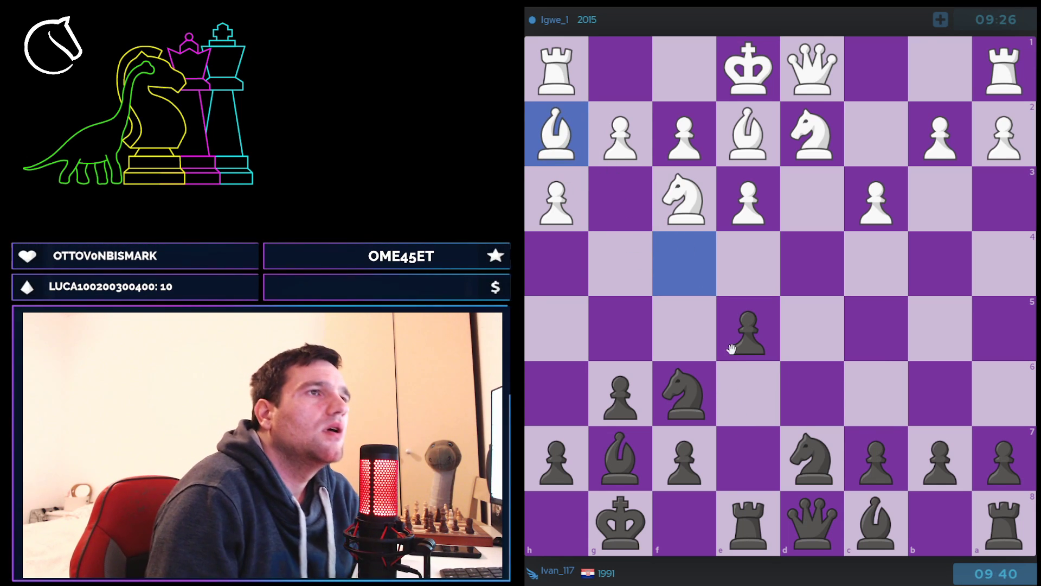
Step: Advance the e5 pawn to e4 and reroute the d7 knight to c5
click(747, 330)
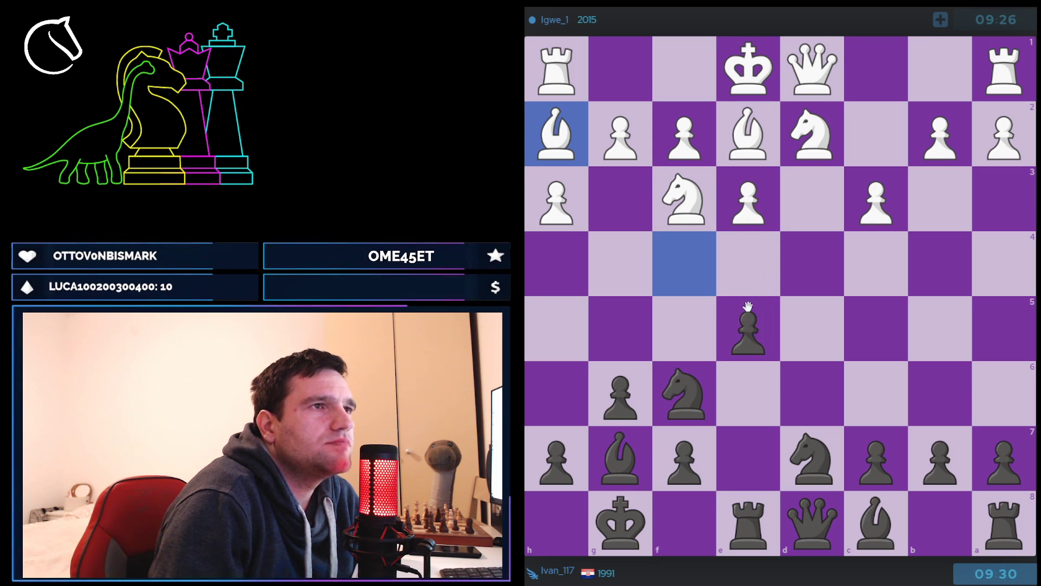
click(684, 396)
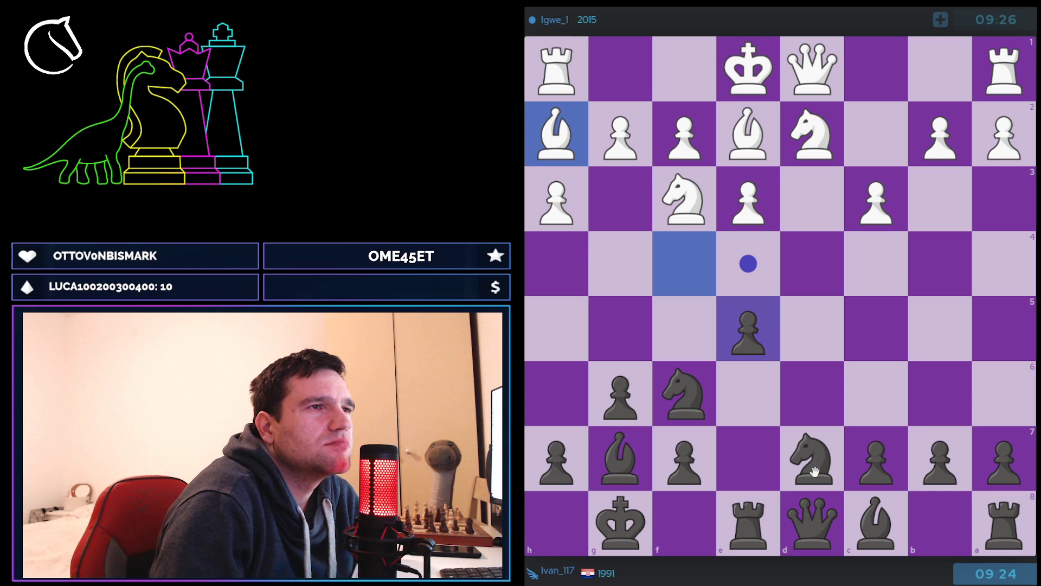
click(683, 391)
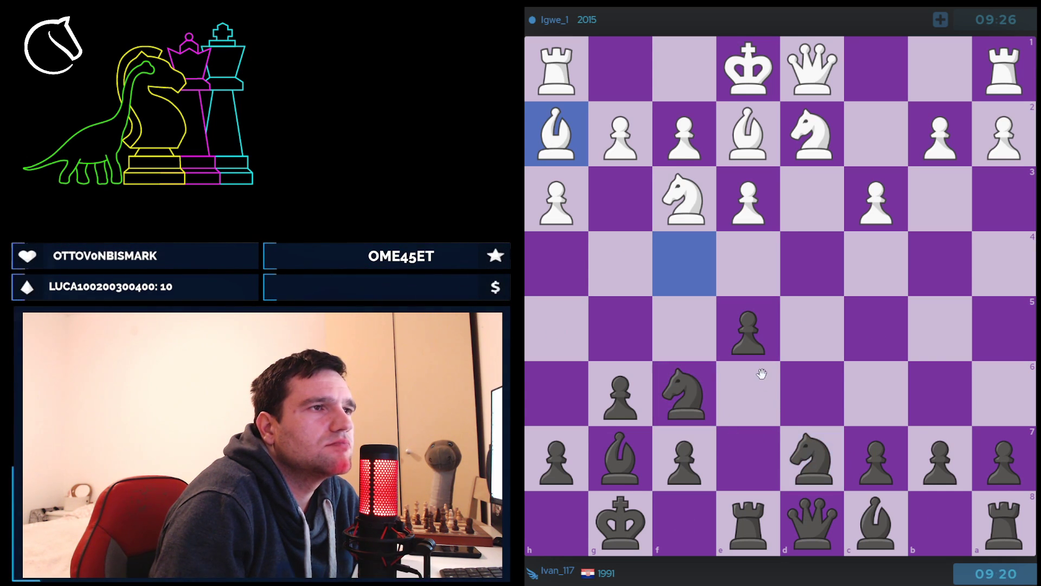
click(749, 330)
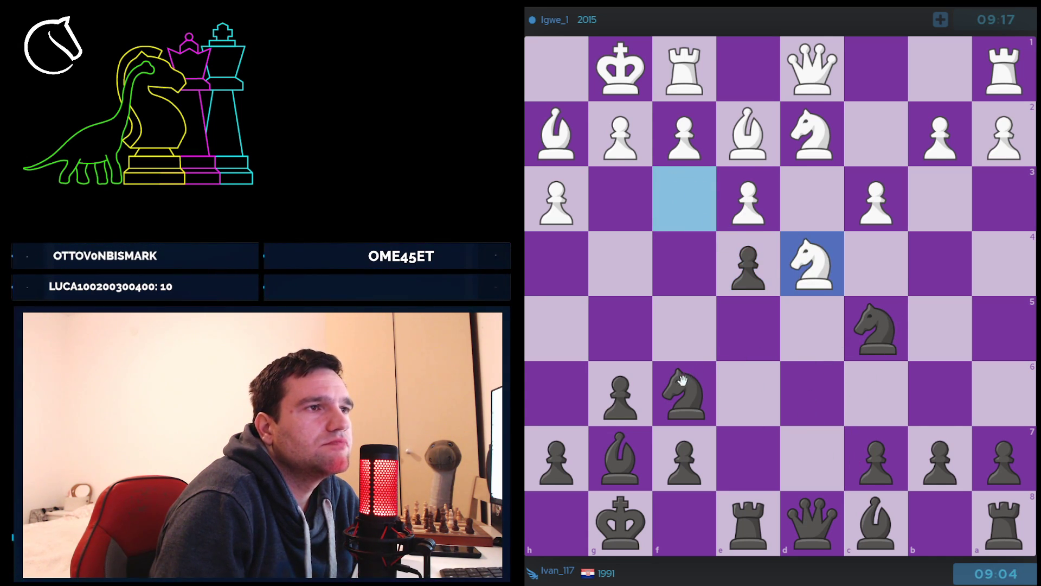
Step: Check the f6 knight's moves, put it back, then pick up the d7 knight
click(684, 393)
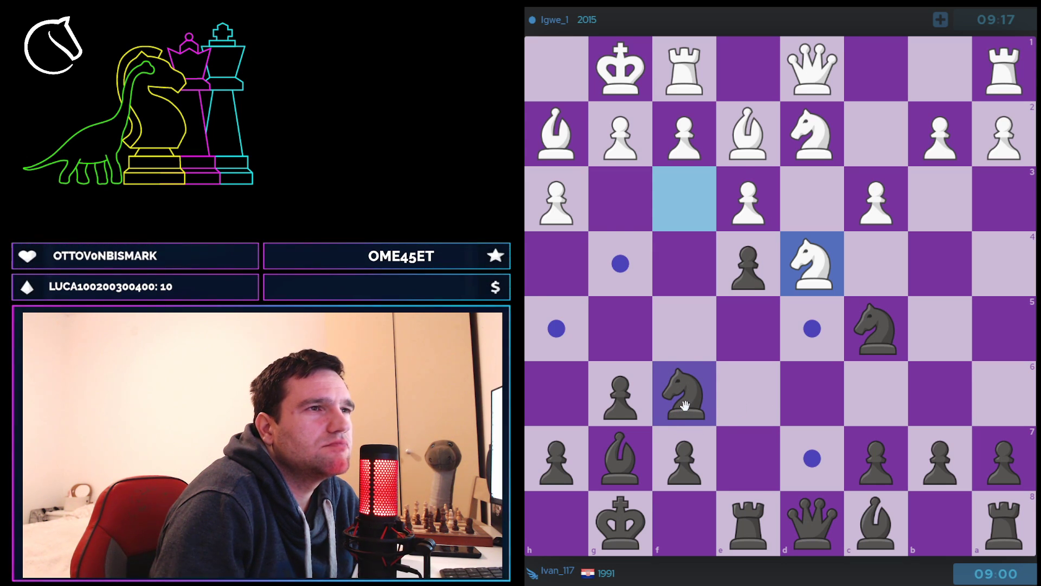
click(683, 395)
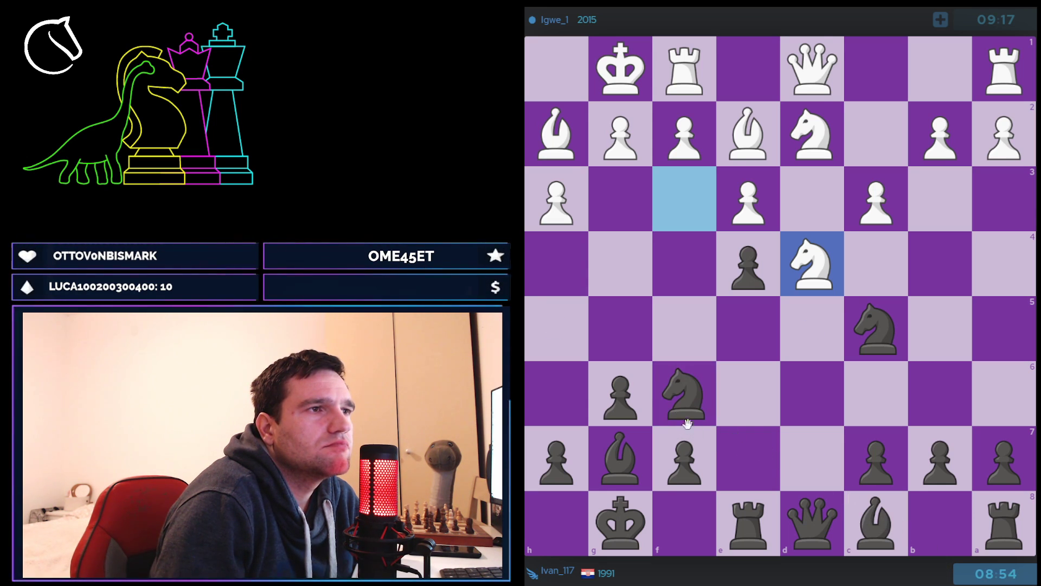
click(683, 395)
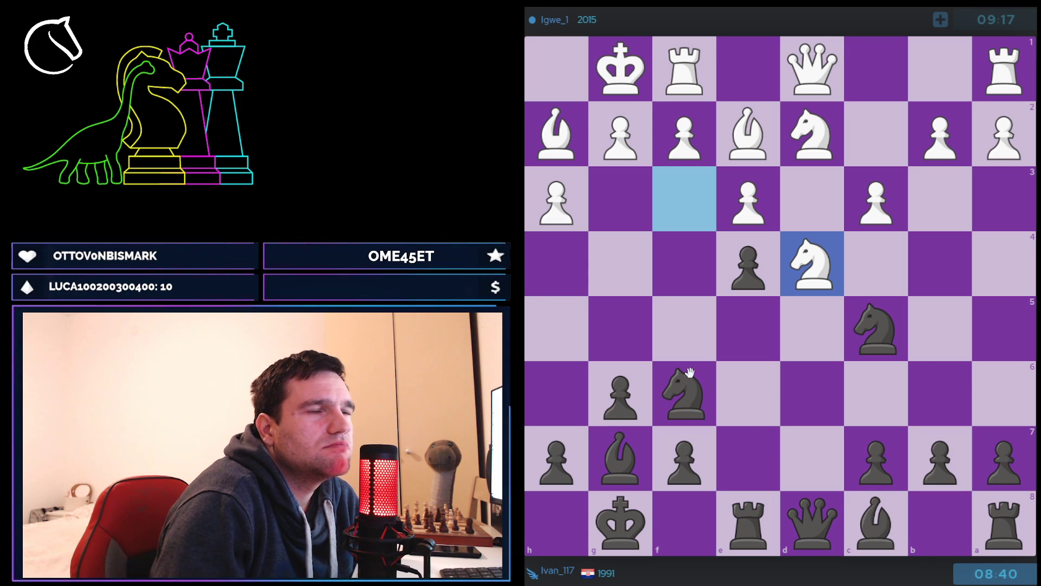
click(683, 393)
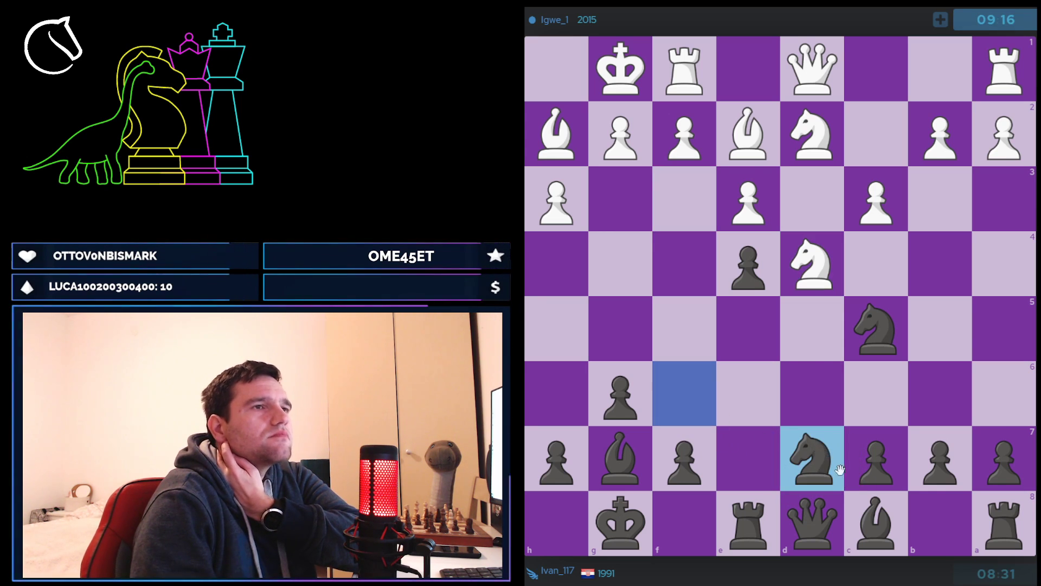
click(811, 458)
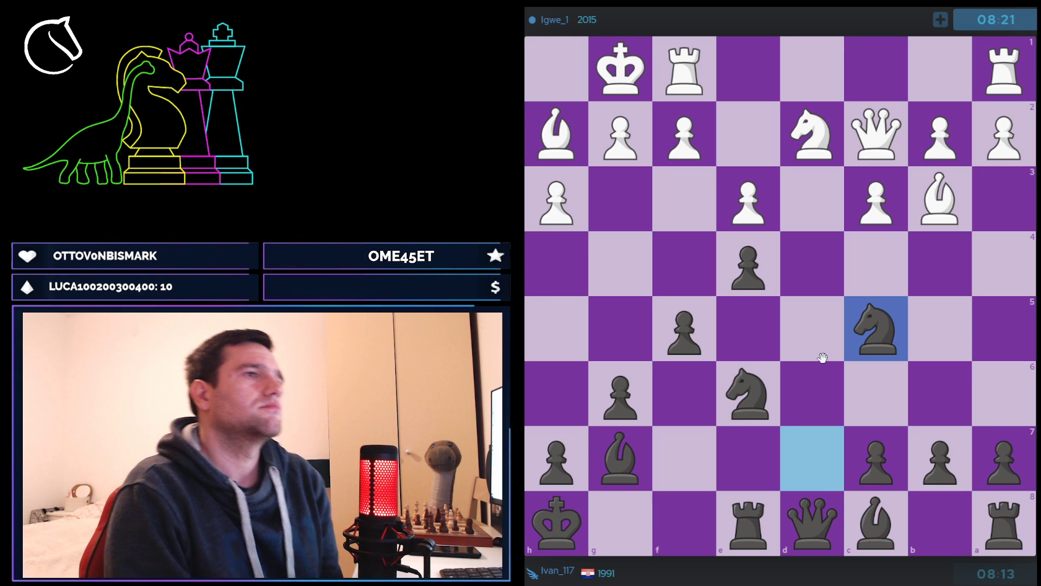
Step: Move the d7 knight to c5 and continue playing
click(938, 199)
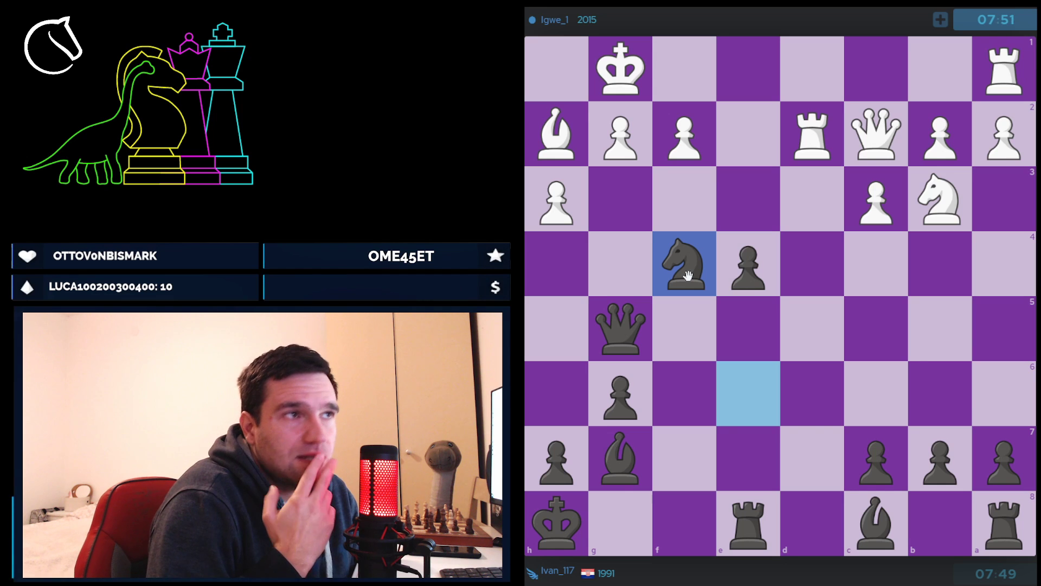
Step: Plant the knight on f4, then develop the light-squared bishop to f5
click(684, 264)
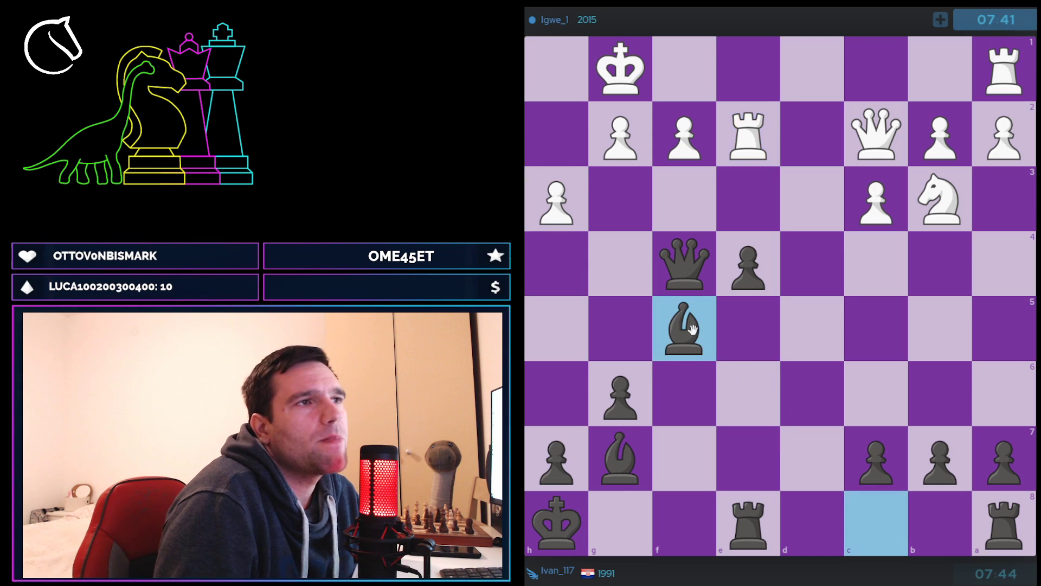
click(683, 328)
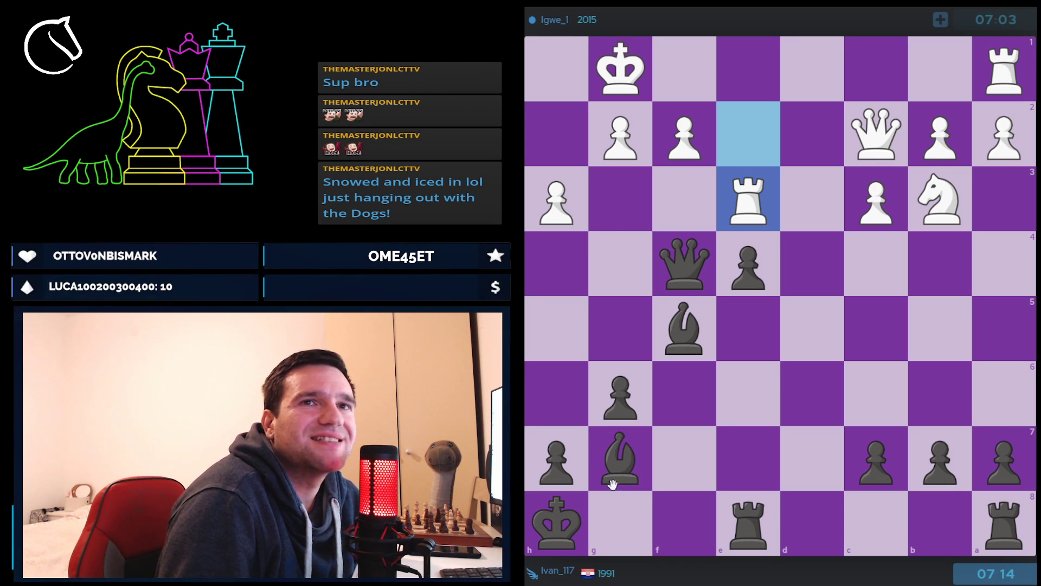
Step: Shift the a8 rook to d8 as White plays Re3 and Qe2
click(619, 458)
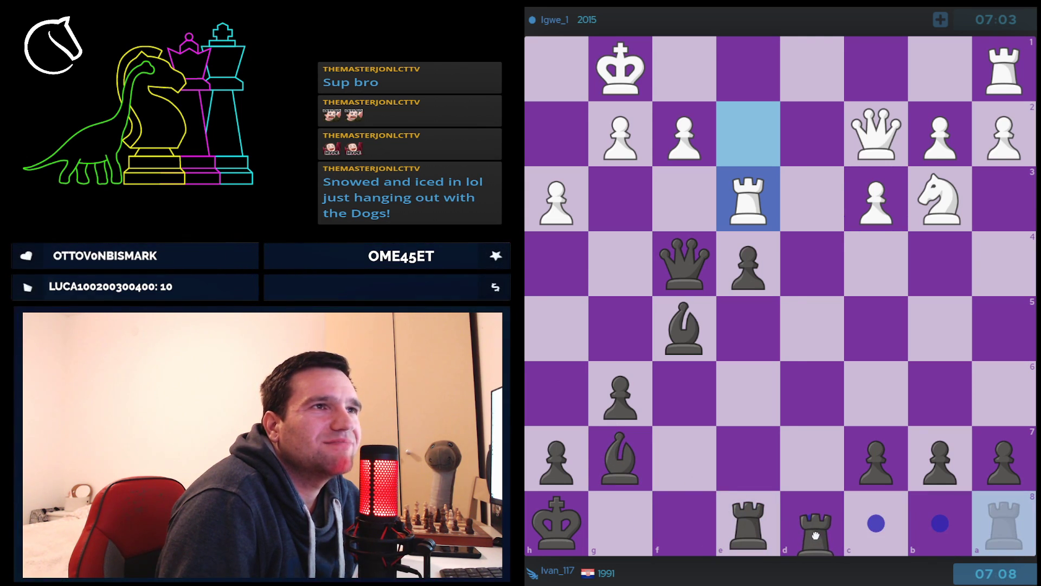
click(810, 522)
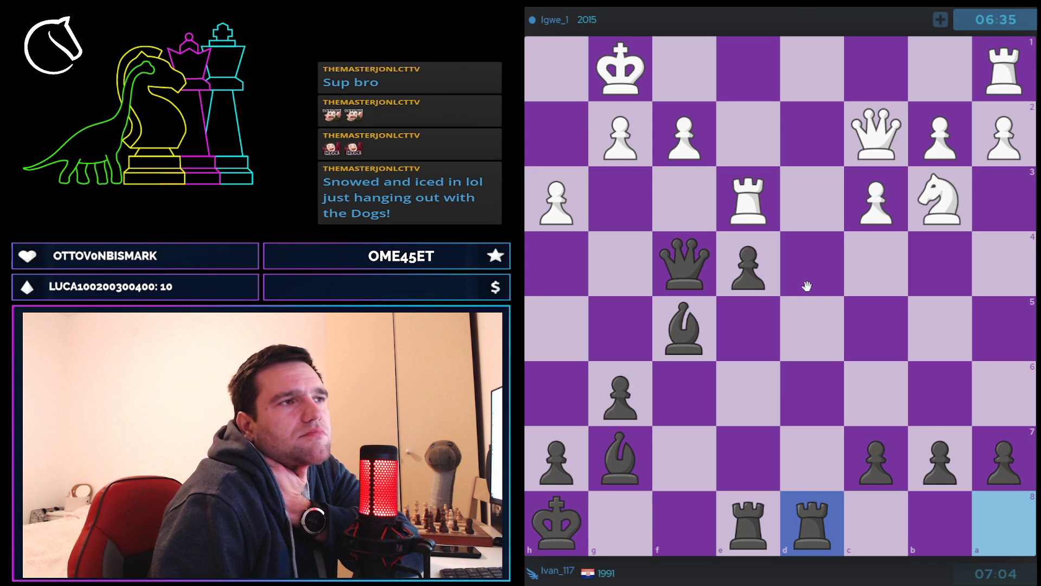
mouse_move(915, 274)
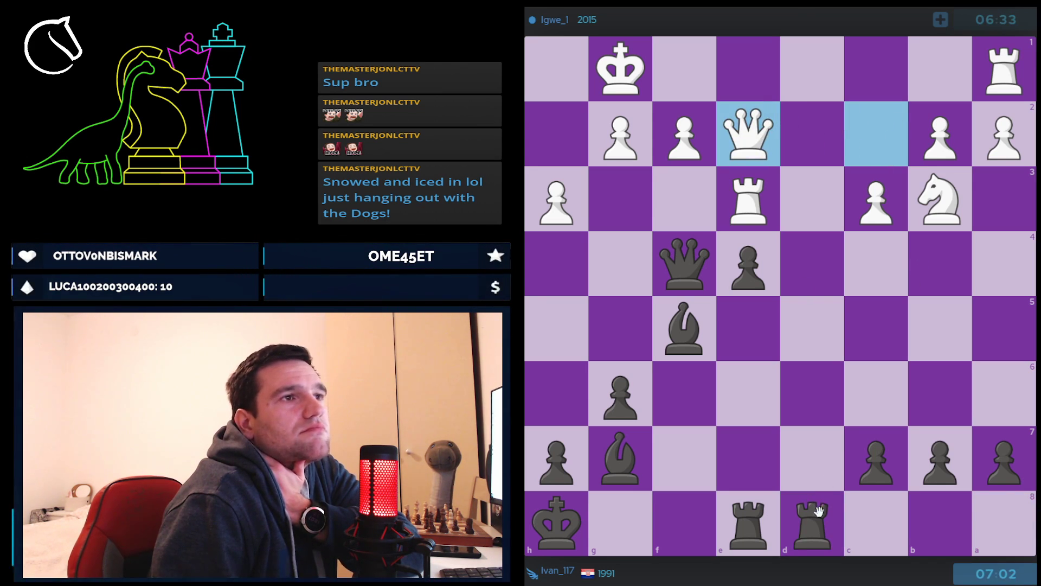
click(810, 524)
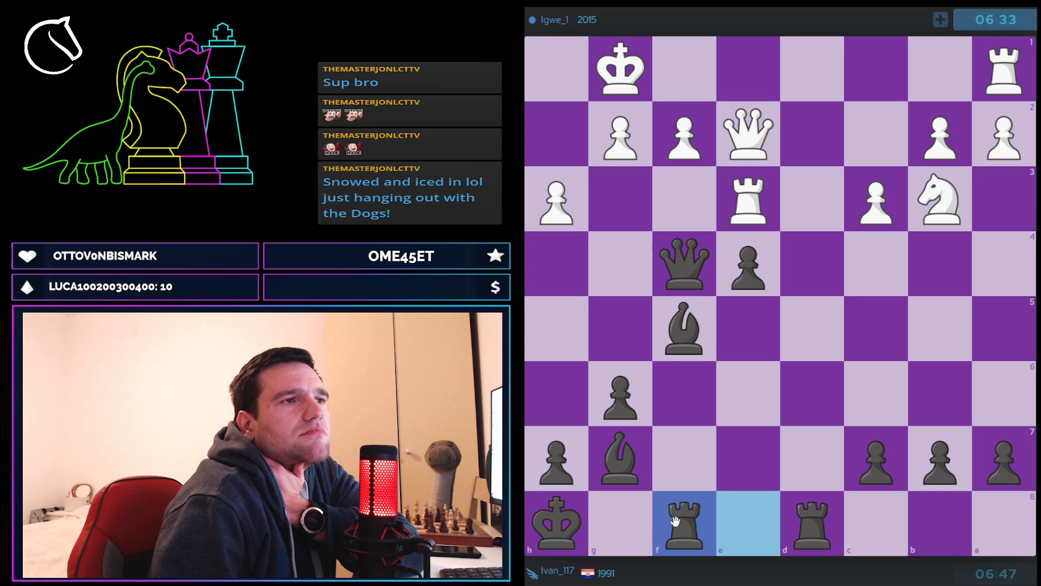
Step: Move the e8 rook over to f8
click(686, 523)
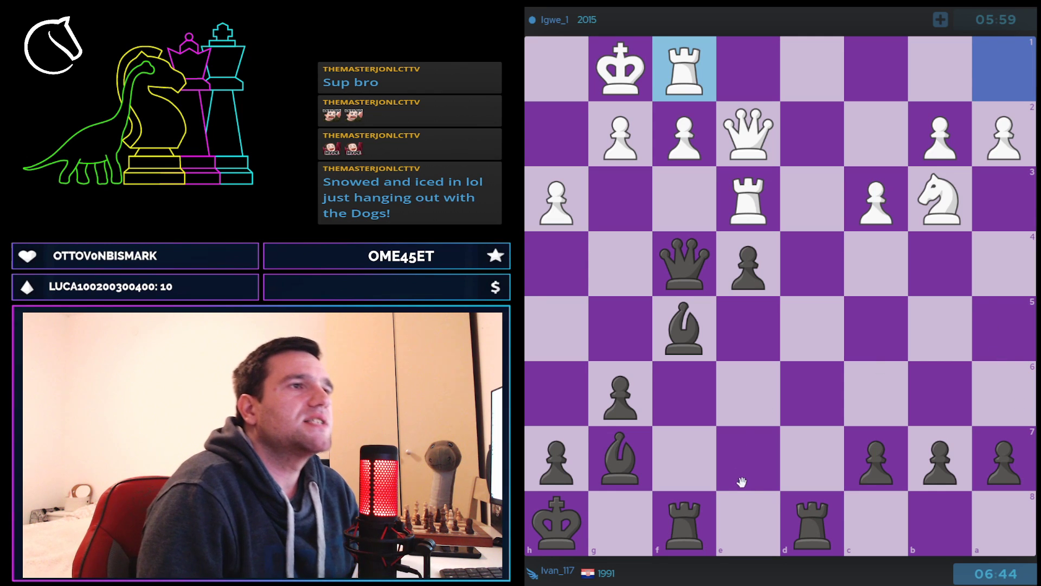
Step: Send the d8 rook down the d-file to d3
click(810, 199)
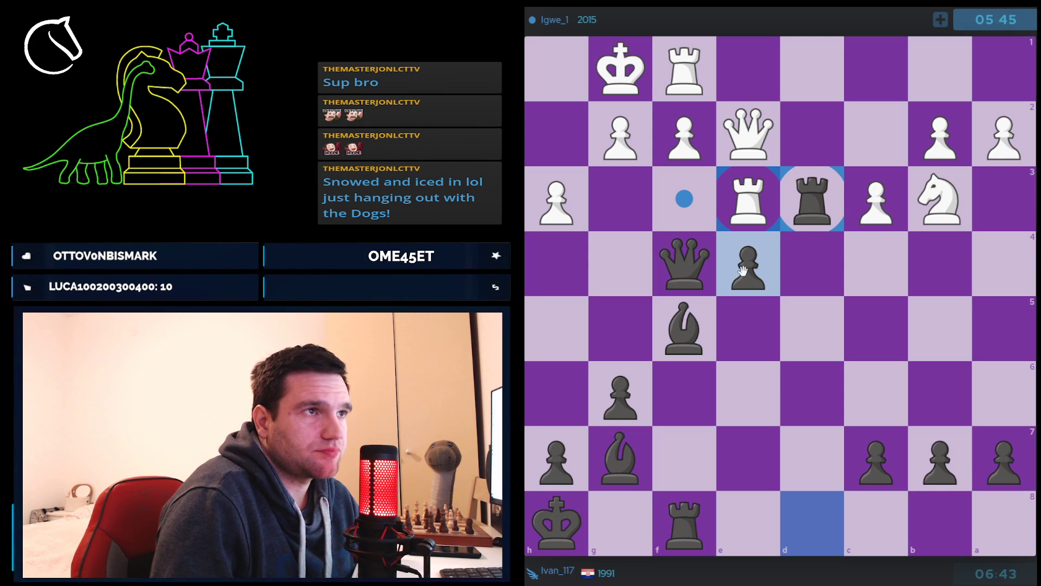
click(810, 198)
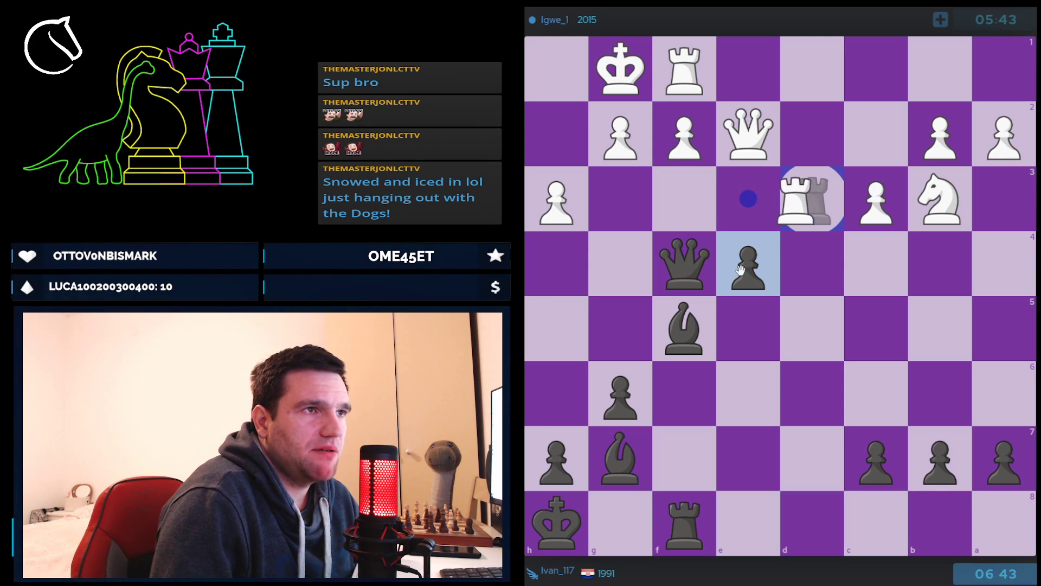